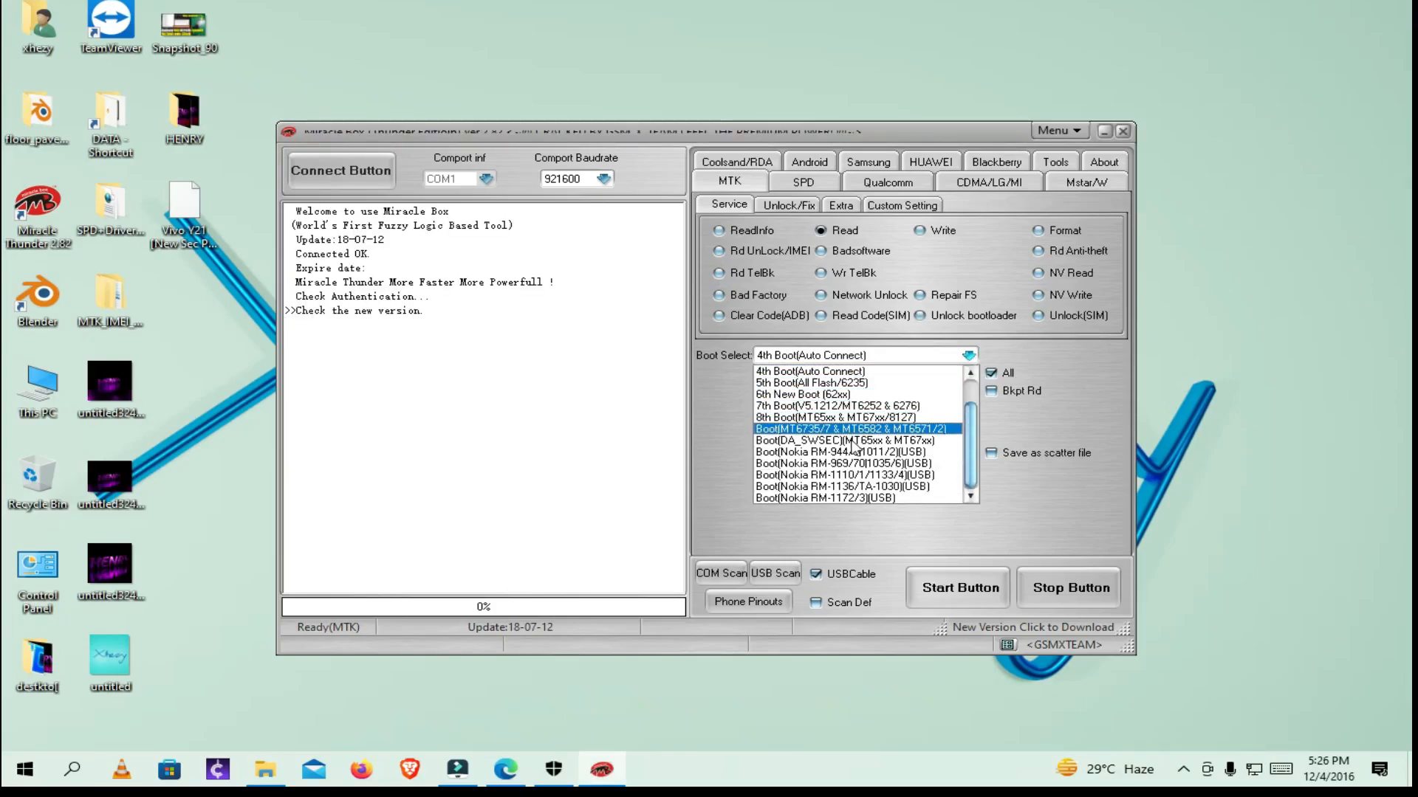
Step: Select Boot(Nokia RM-1172/3)(USB), choose ReadInfo, and start connecting to the phone
click(851, 486)
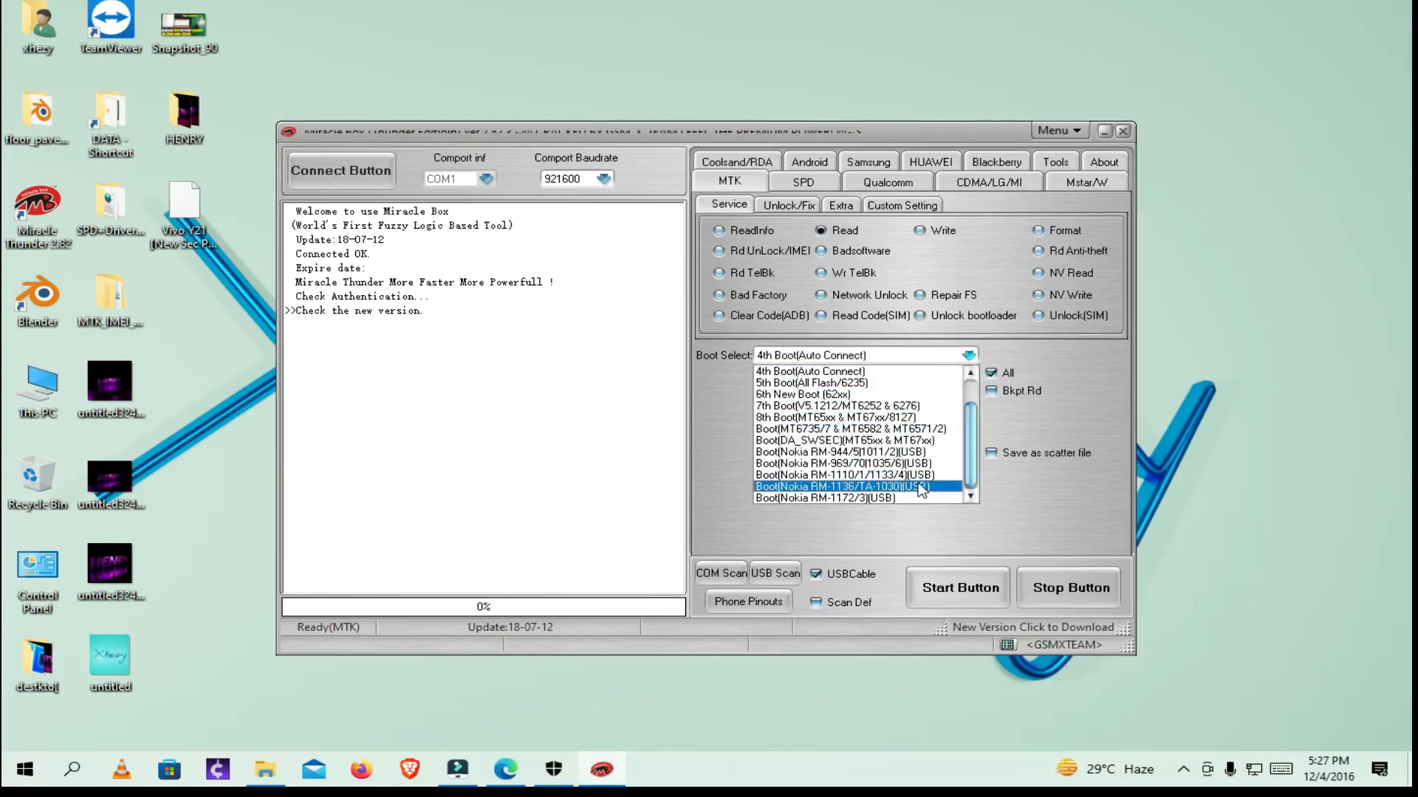
mouse_move(936, 494)
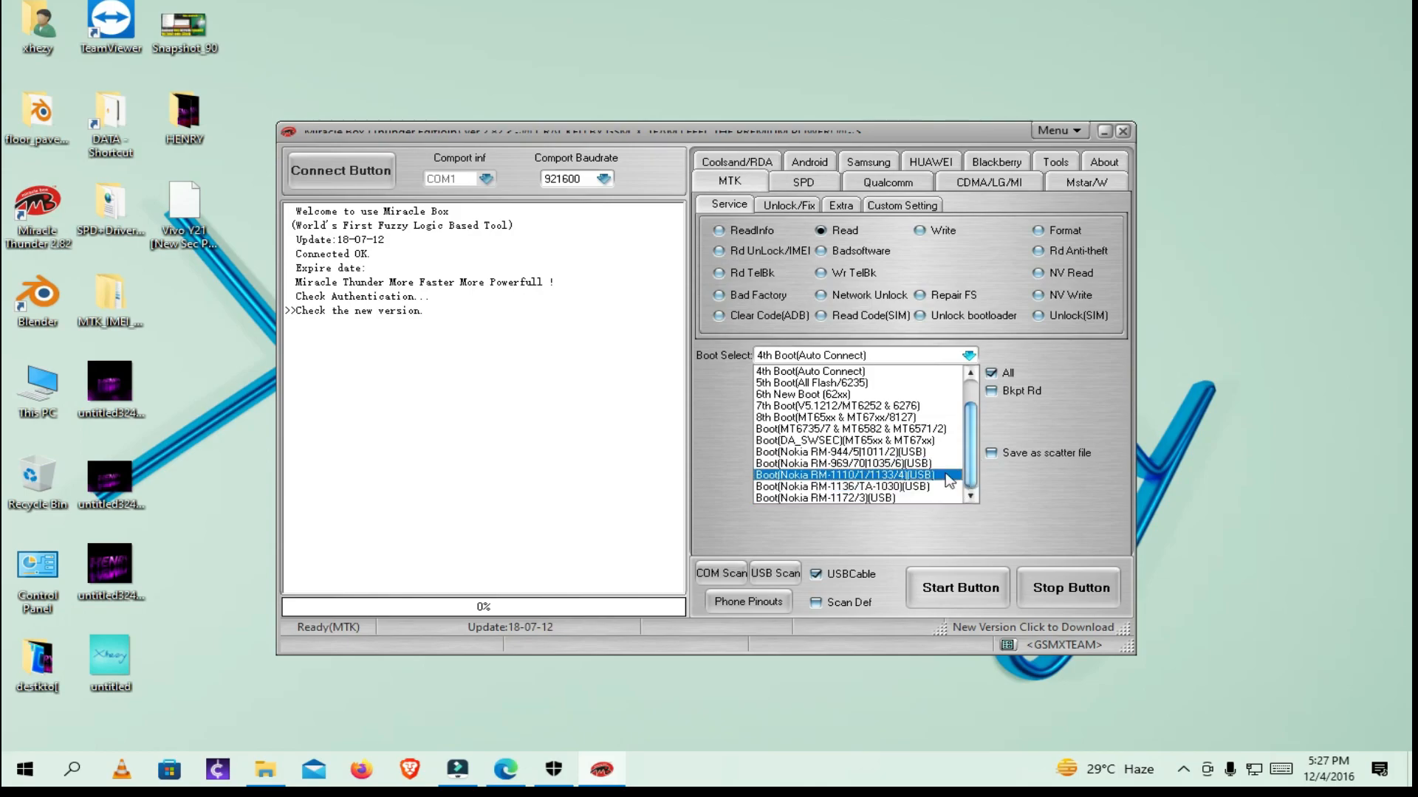
mouse_move(895, 484)
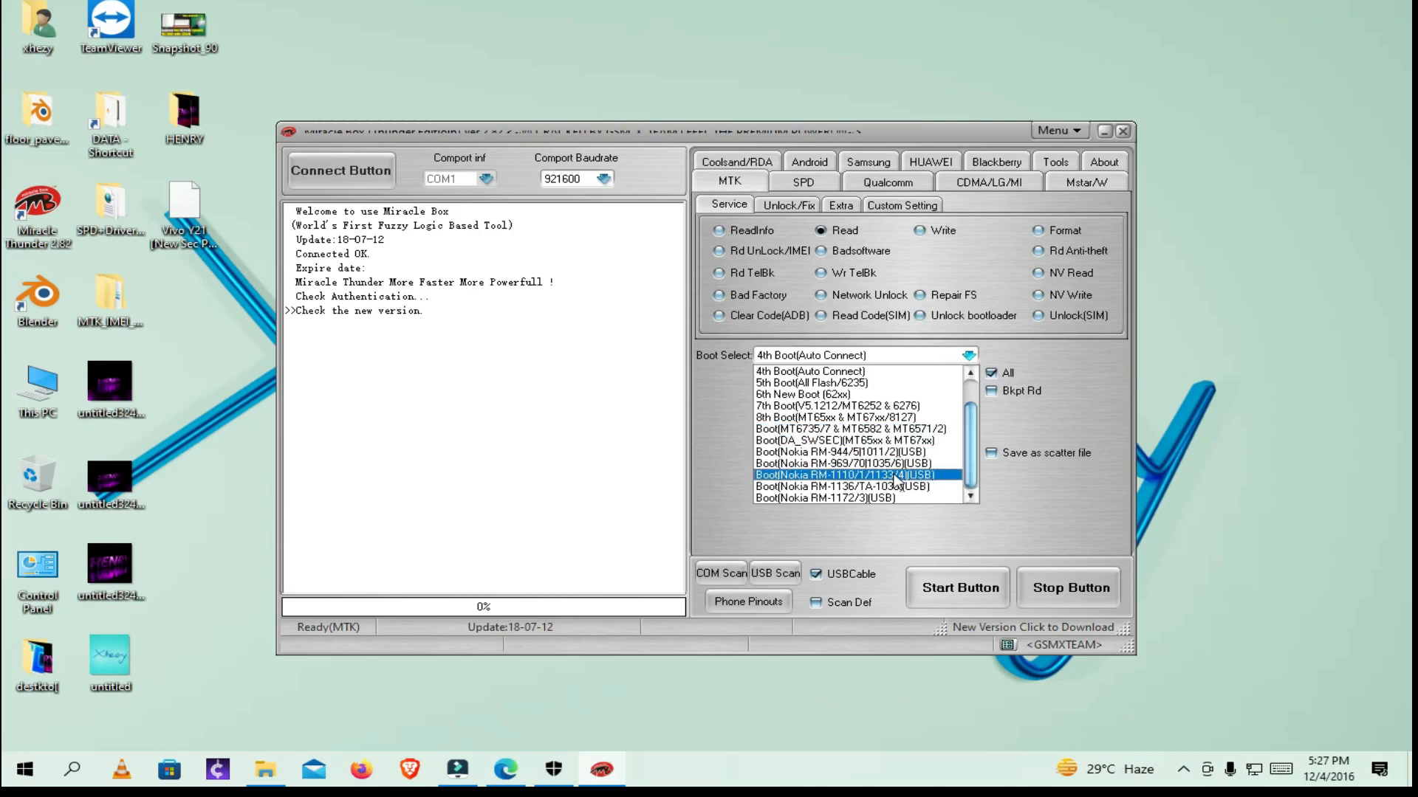
click(831, 486)
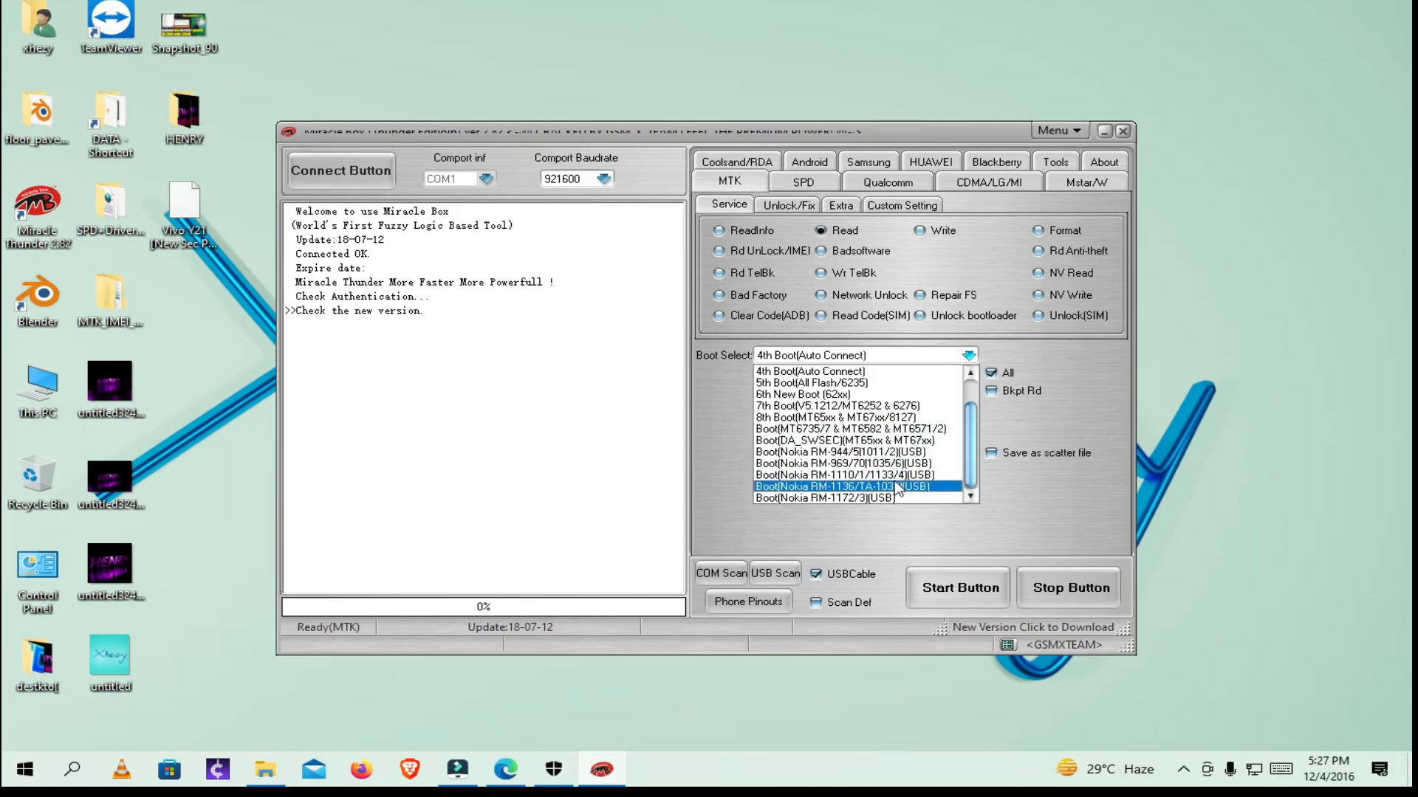
click(822, 497)
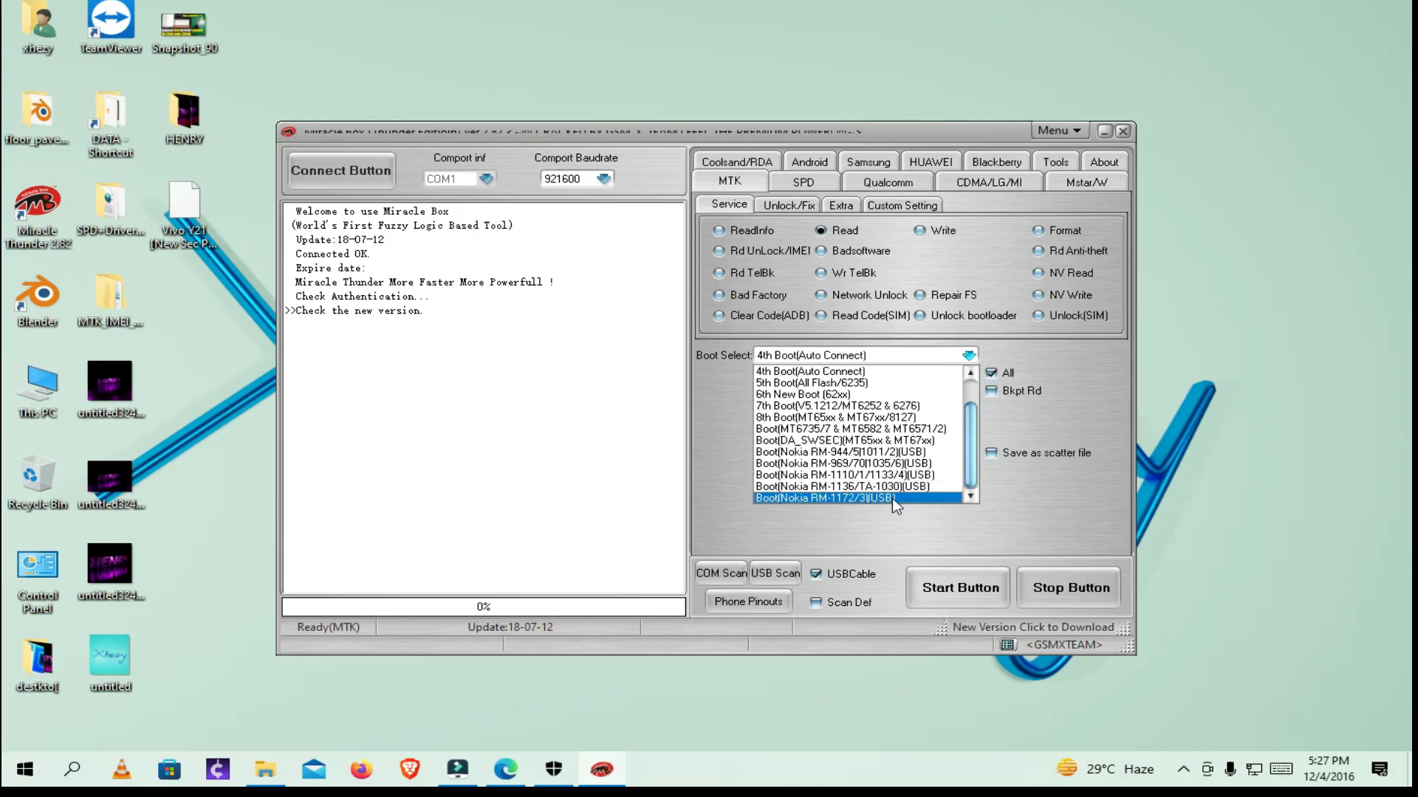
mouse_move(879, 505)
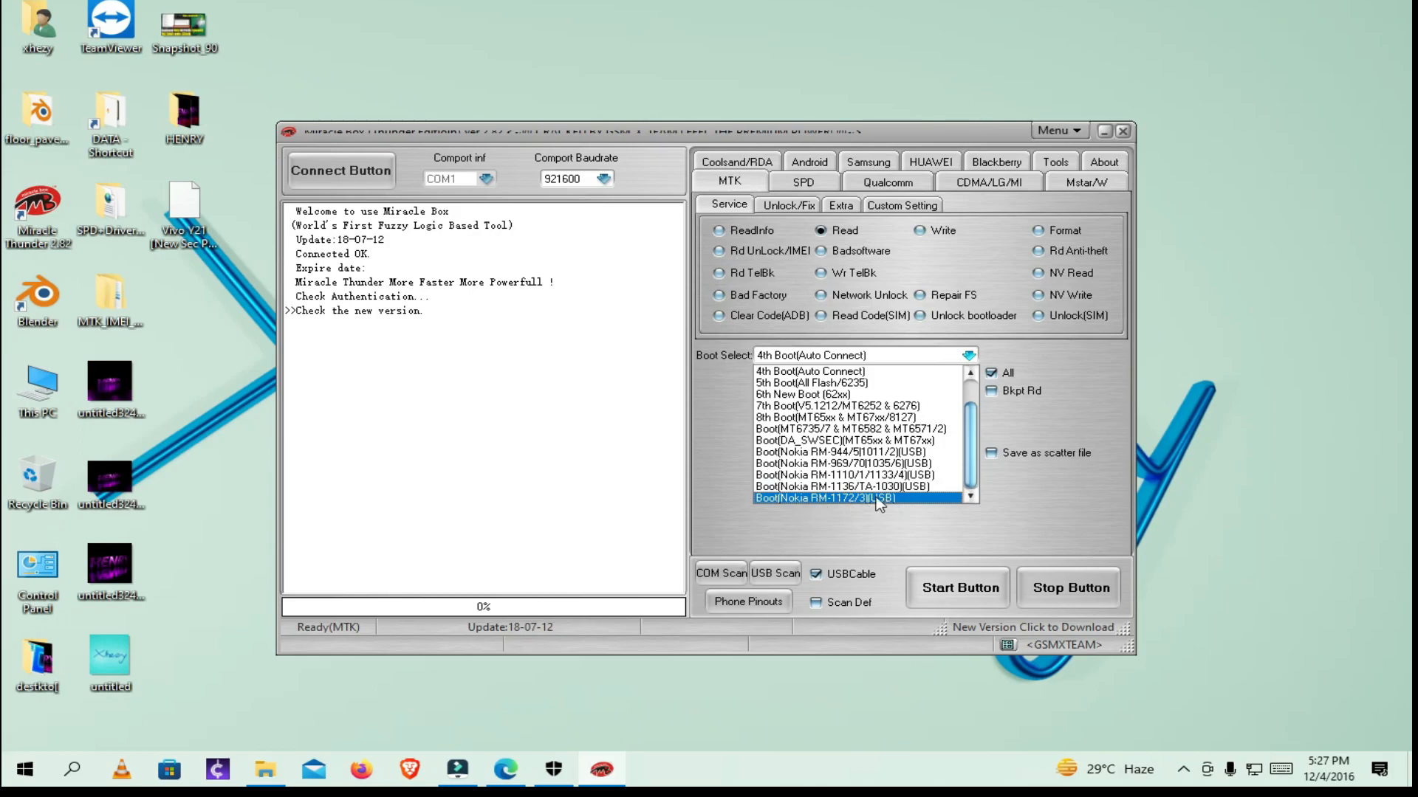
mouse_move(885, 505)
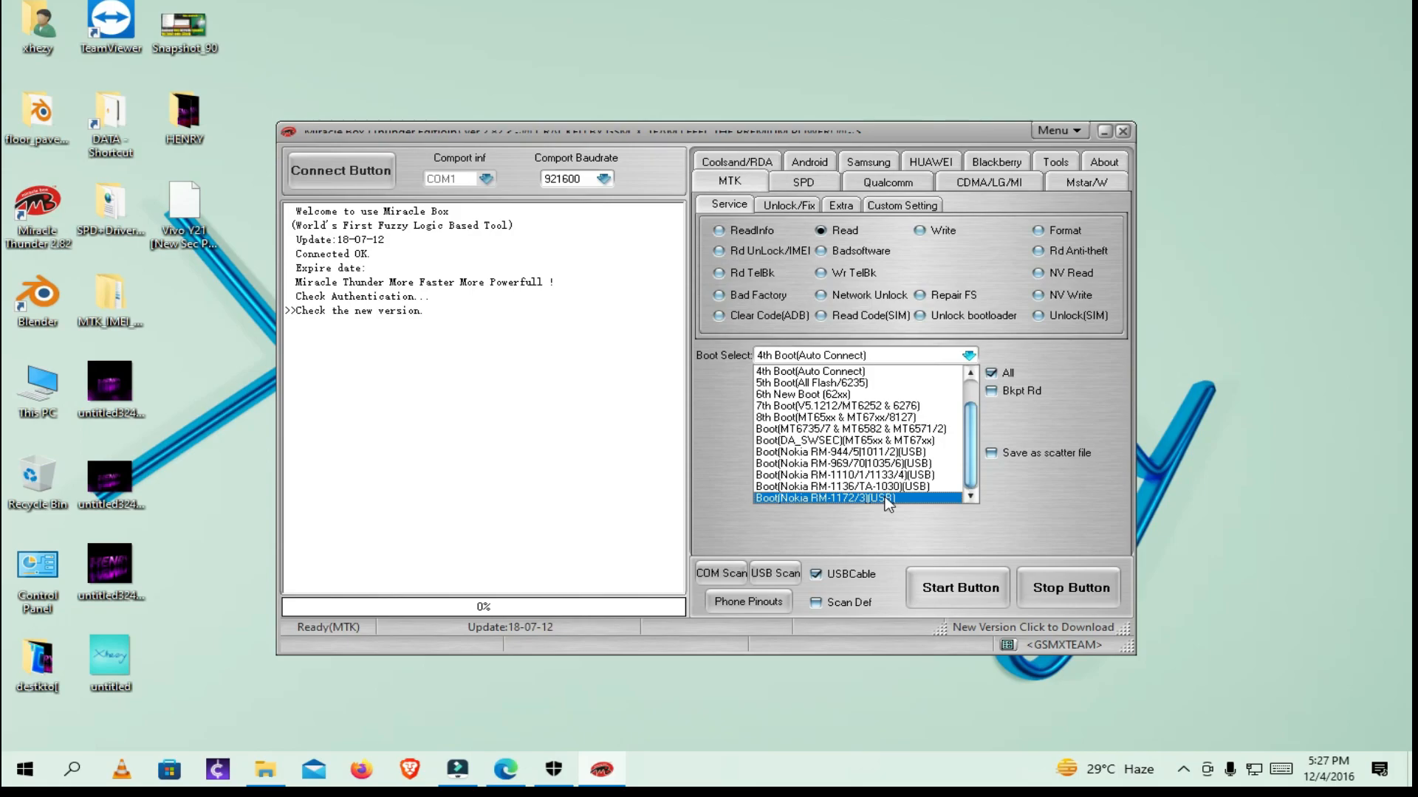
click(823, 497)
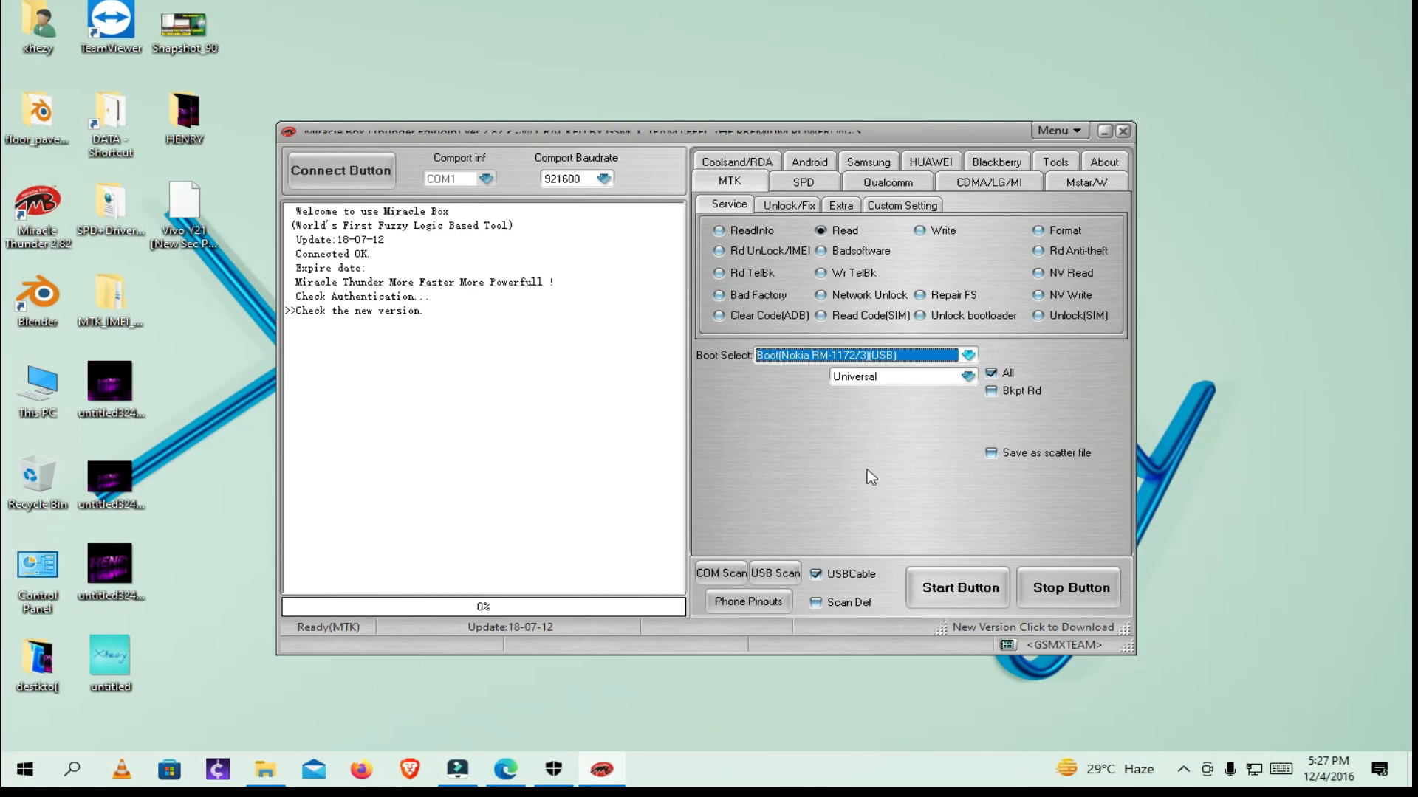
click(719, 231)
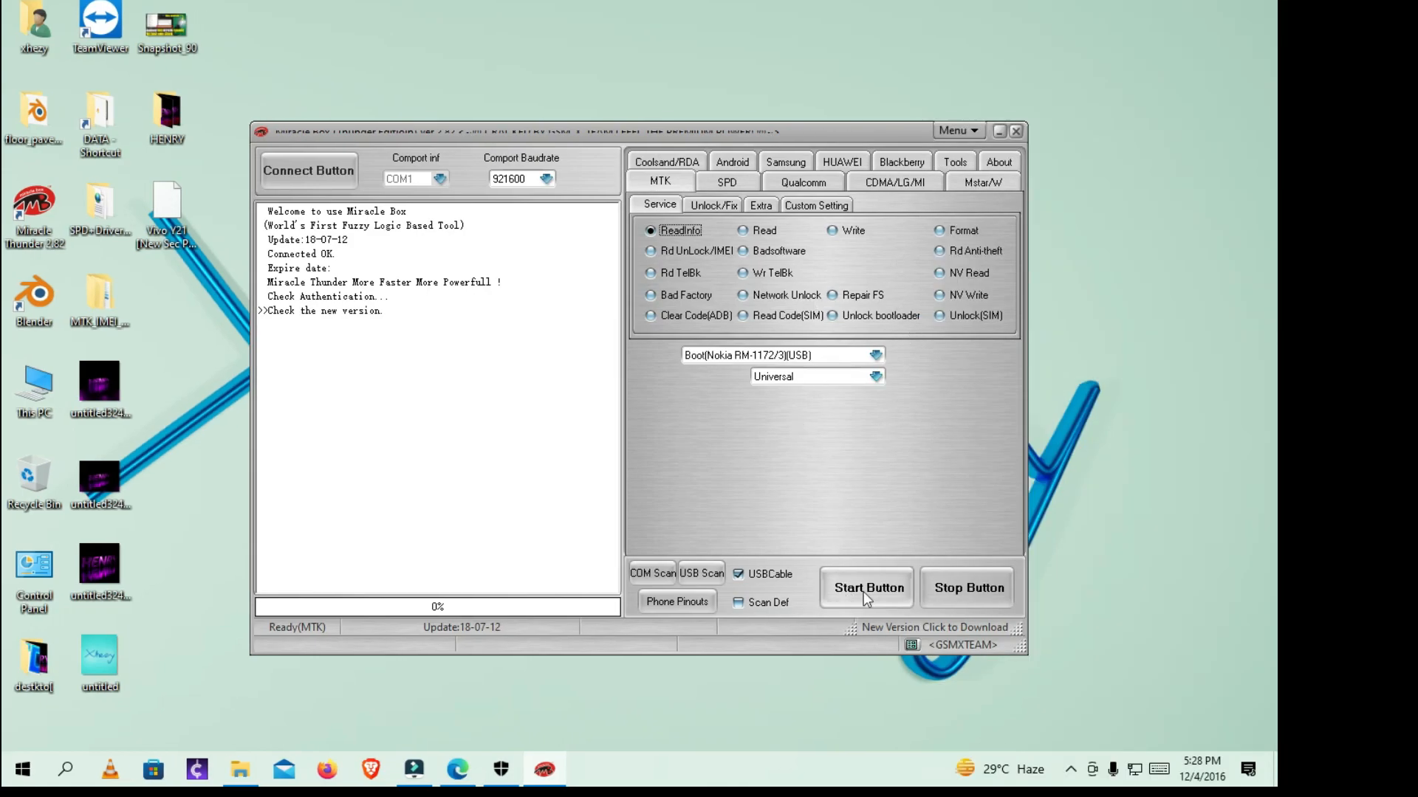
click(867, 588)
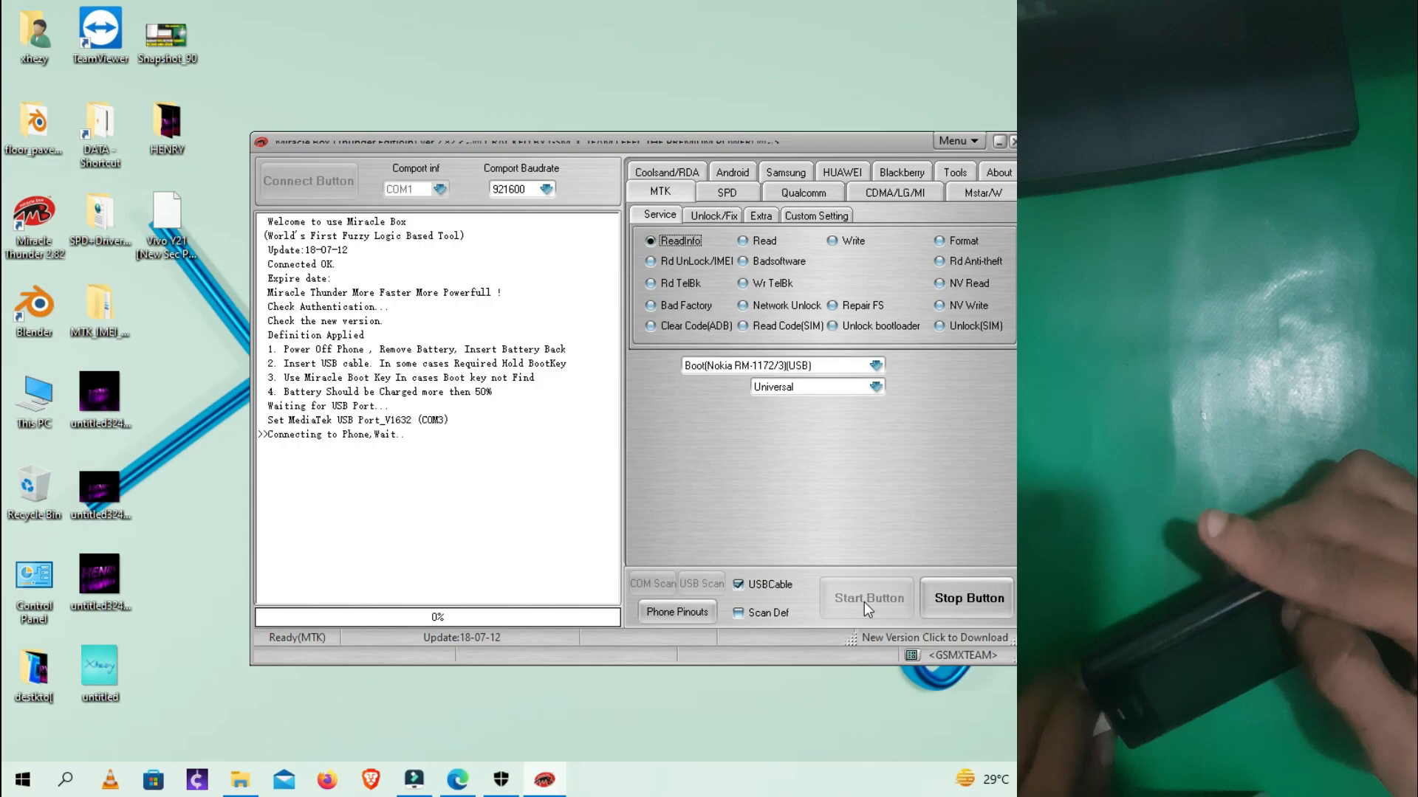
Step: Dismiss Tip of the Day and open the Nokia MTK USB Serial Port Driver UnlockTool.rar download from its properties
click(867, 598)
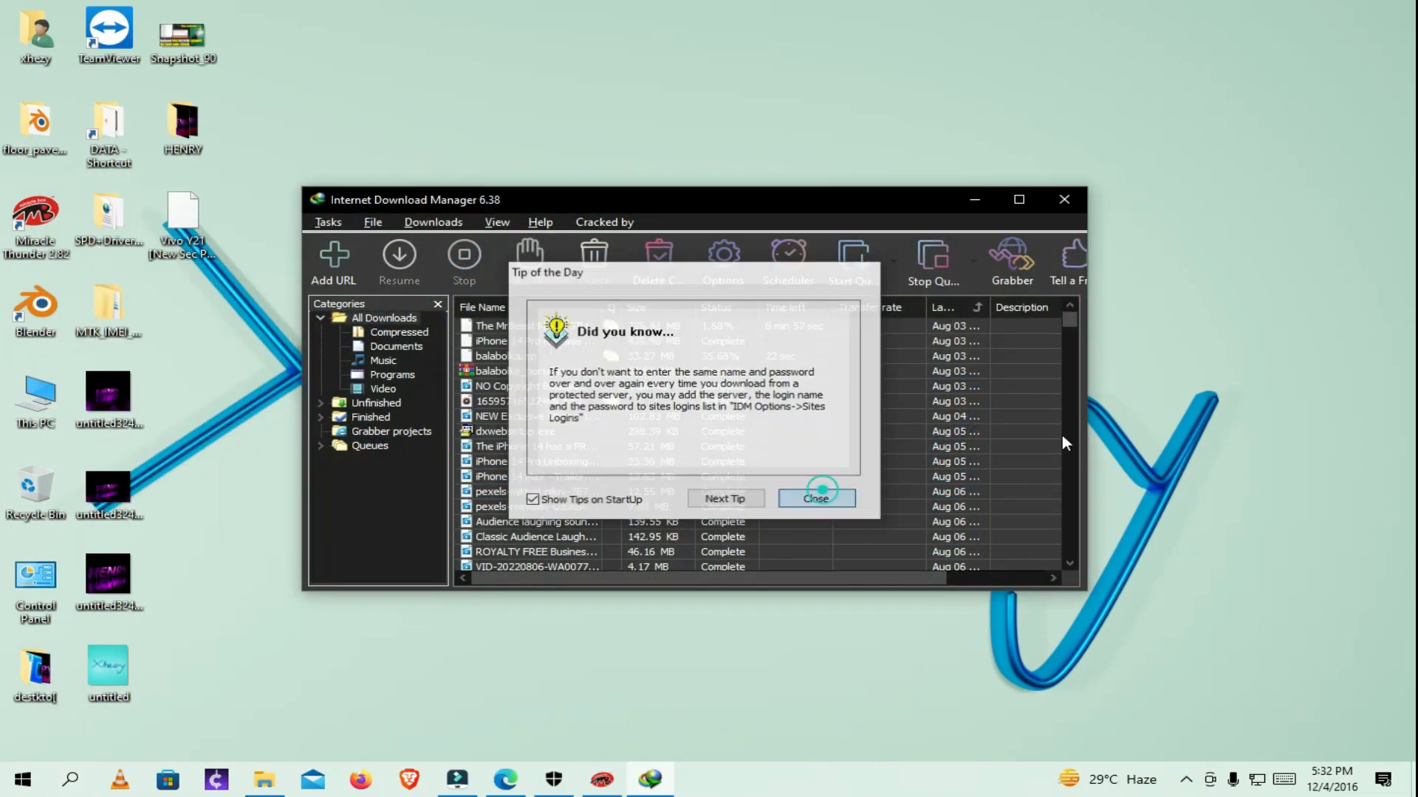
click(813, 498)
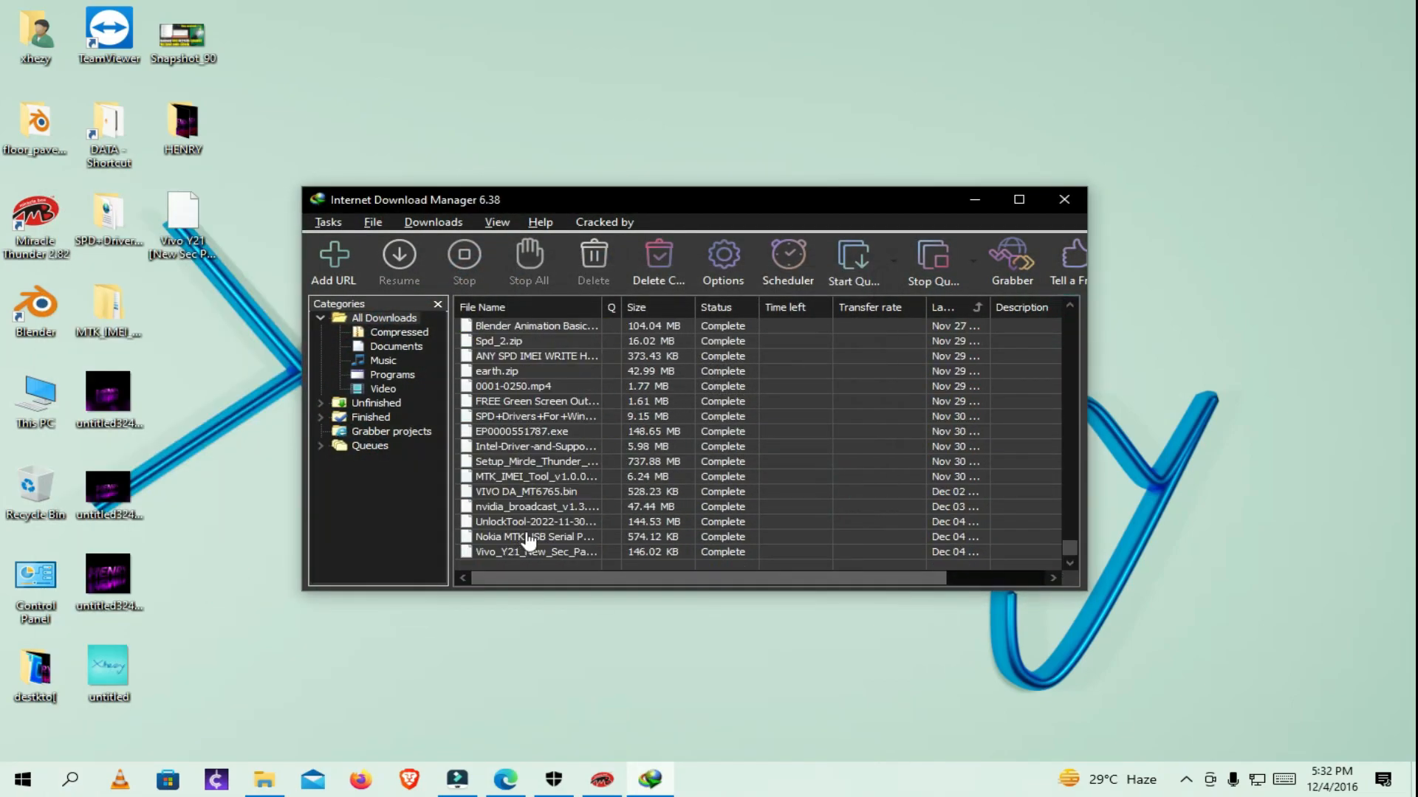
click(533, 536)
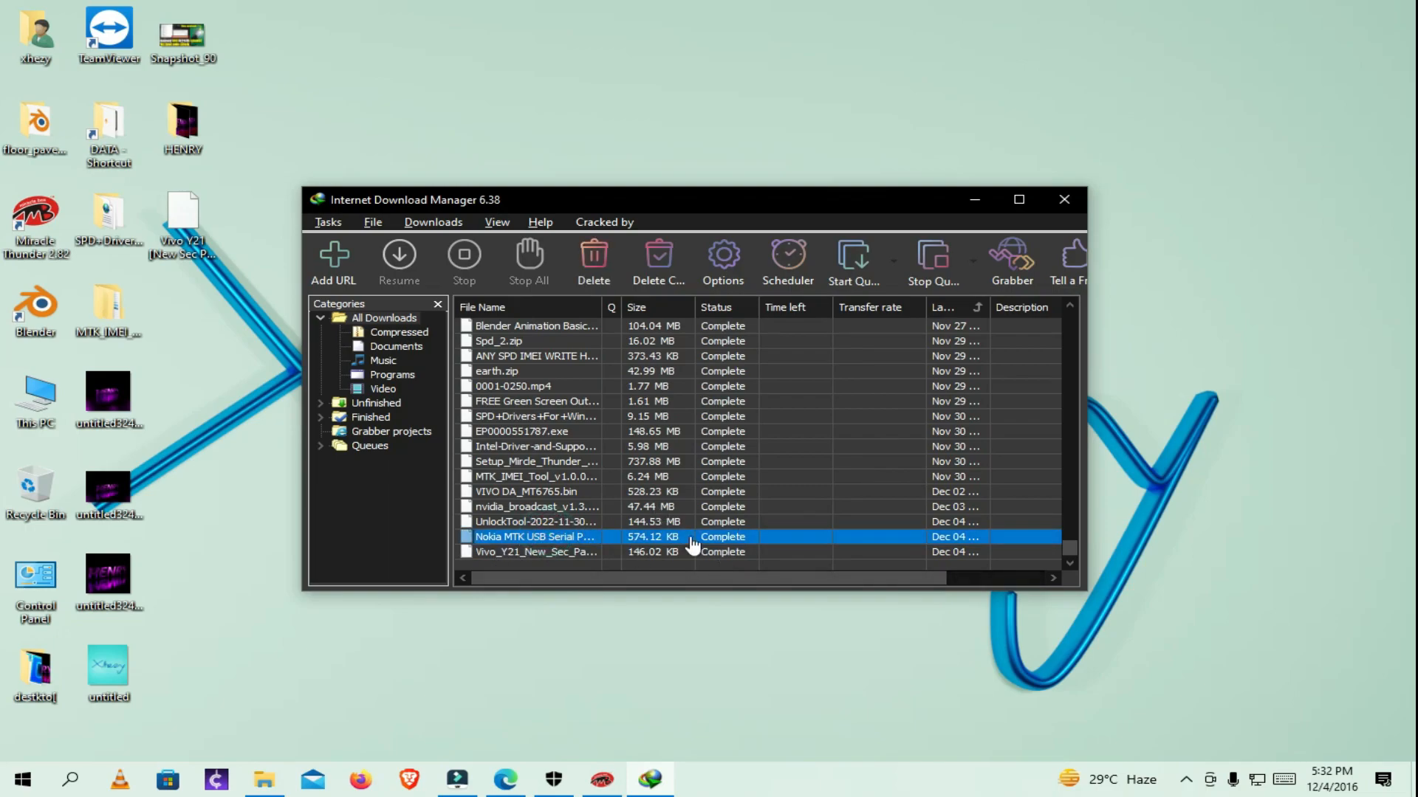
double_click(533, 536)
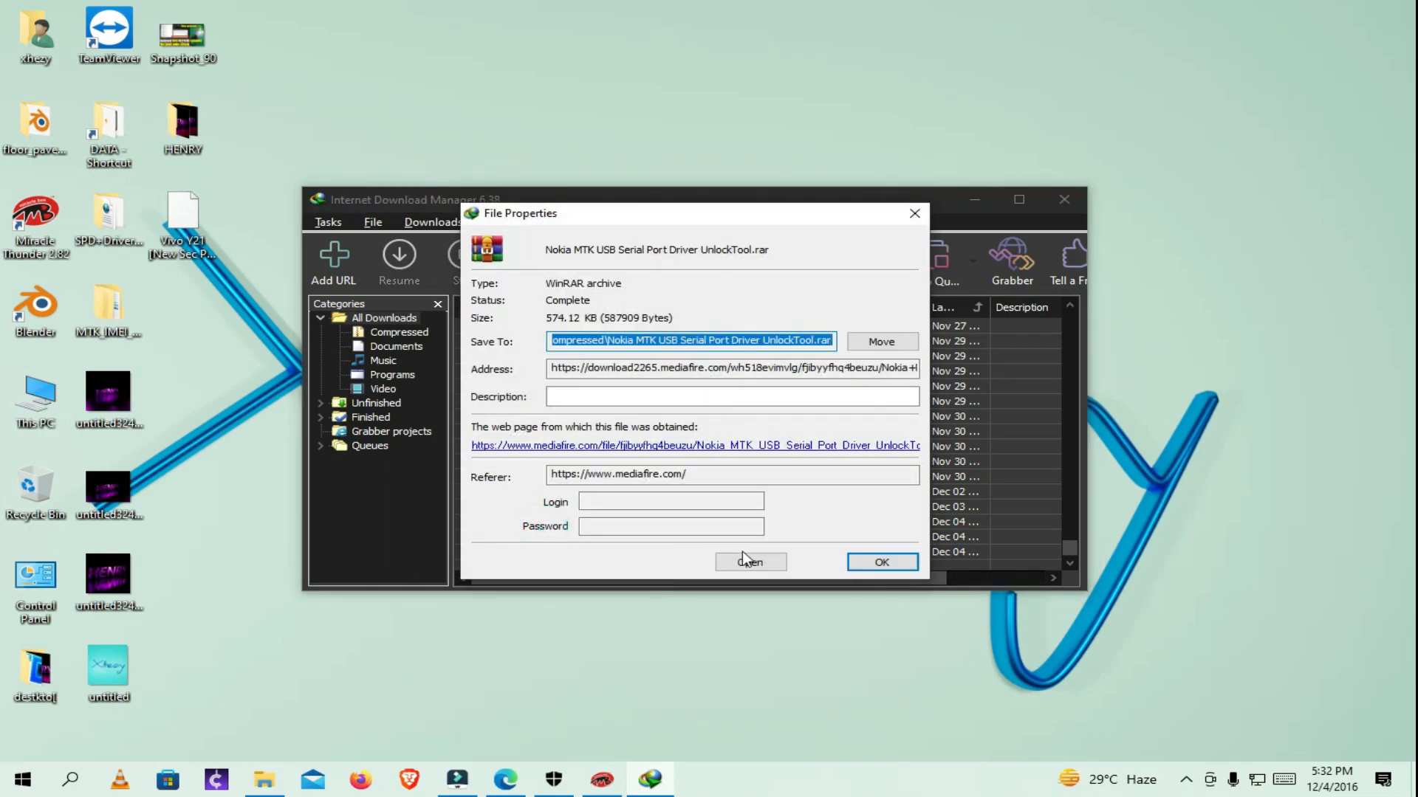
click(750, 561)
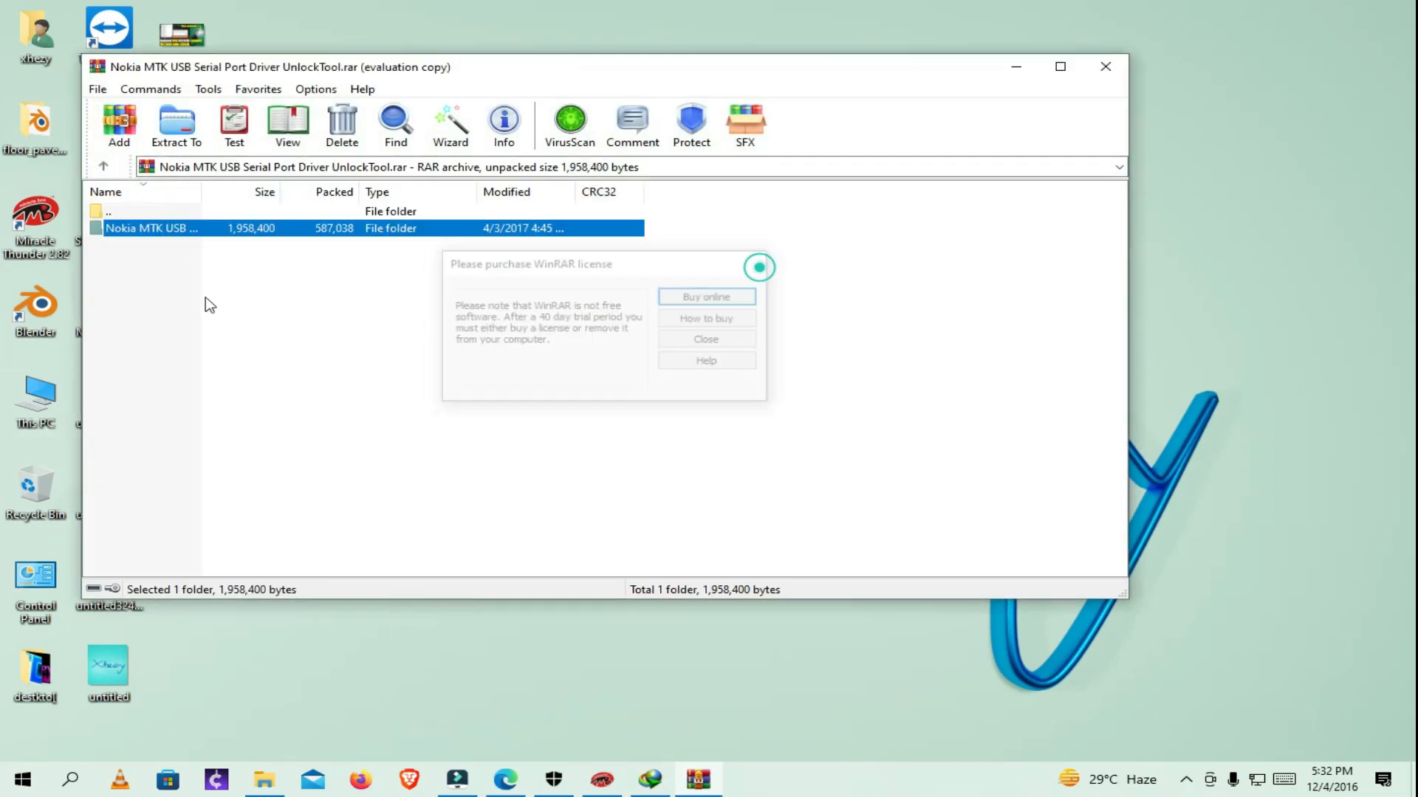
Step: Enter the driver folder, then MTK_USB Serial Port Driver x64, and launch its installer
double_click(152, 227)
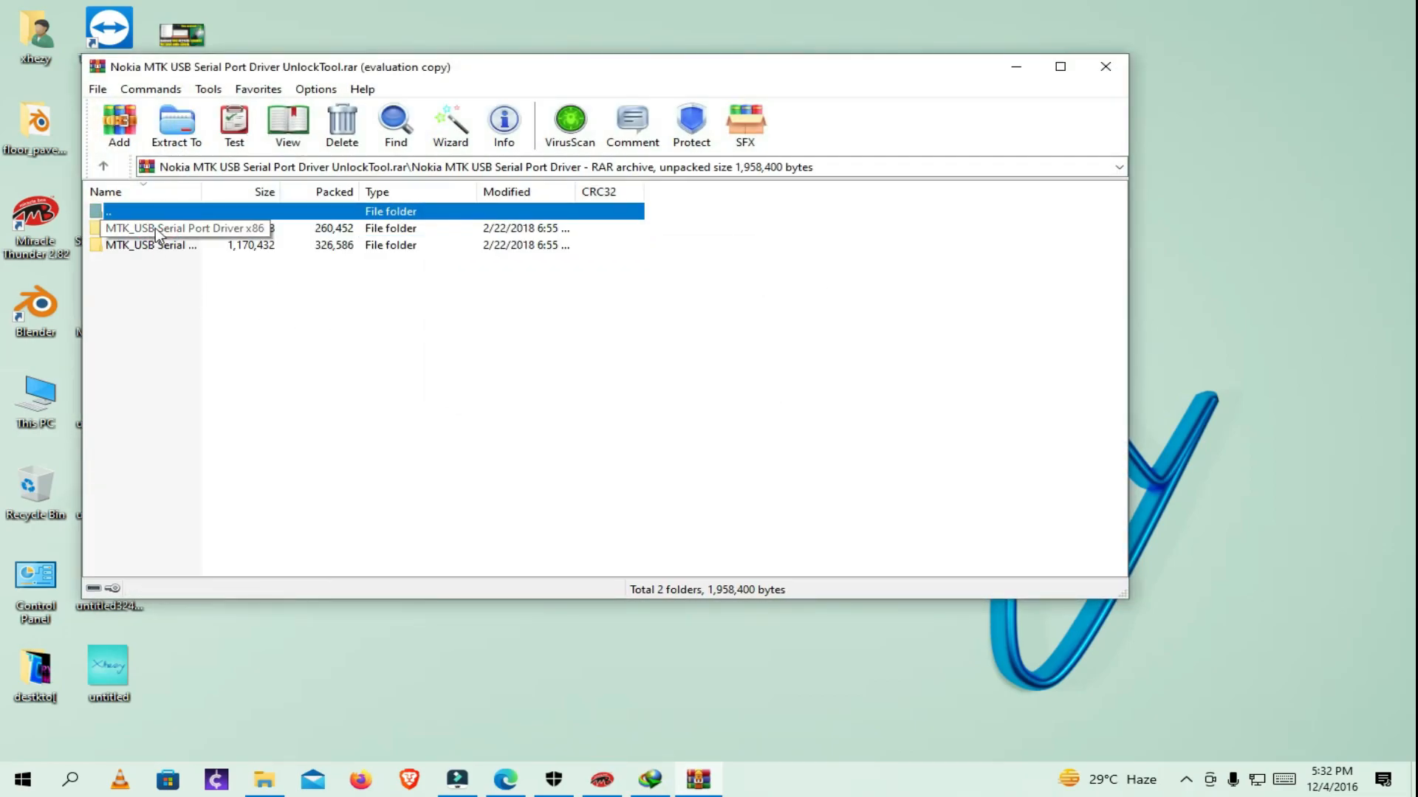
double_click(186, 228)
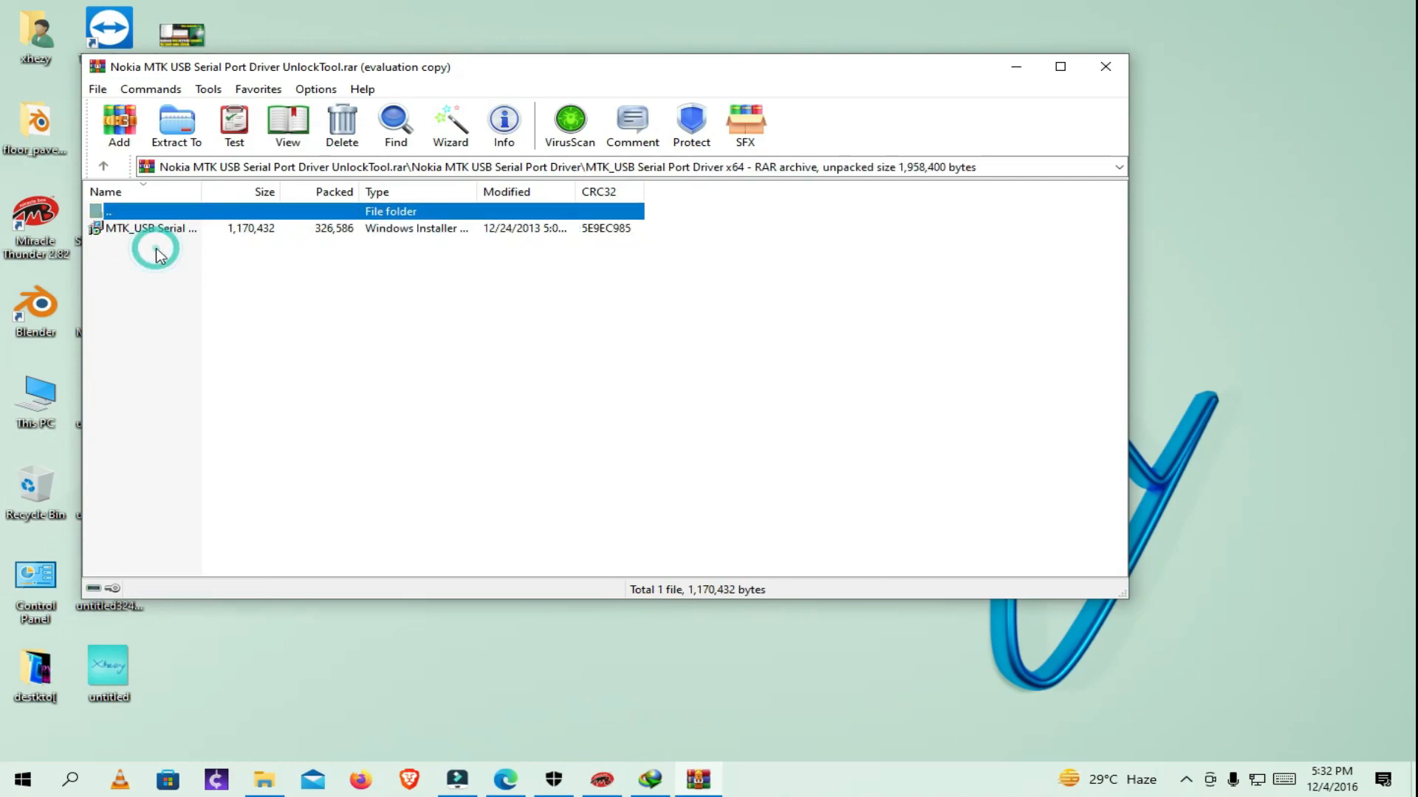
double_click(150, 227)
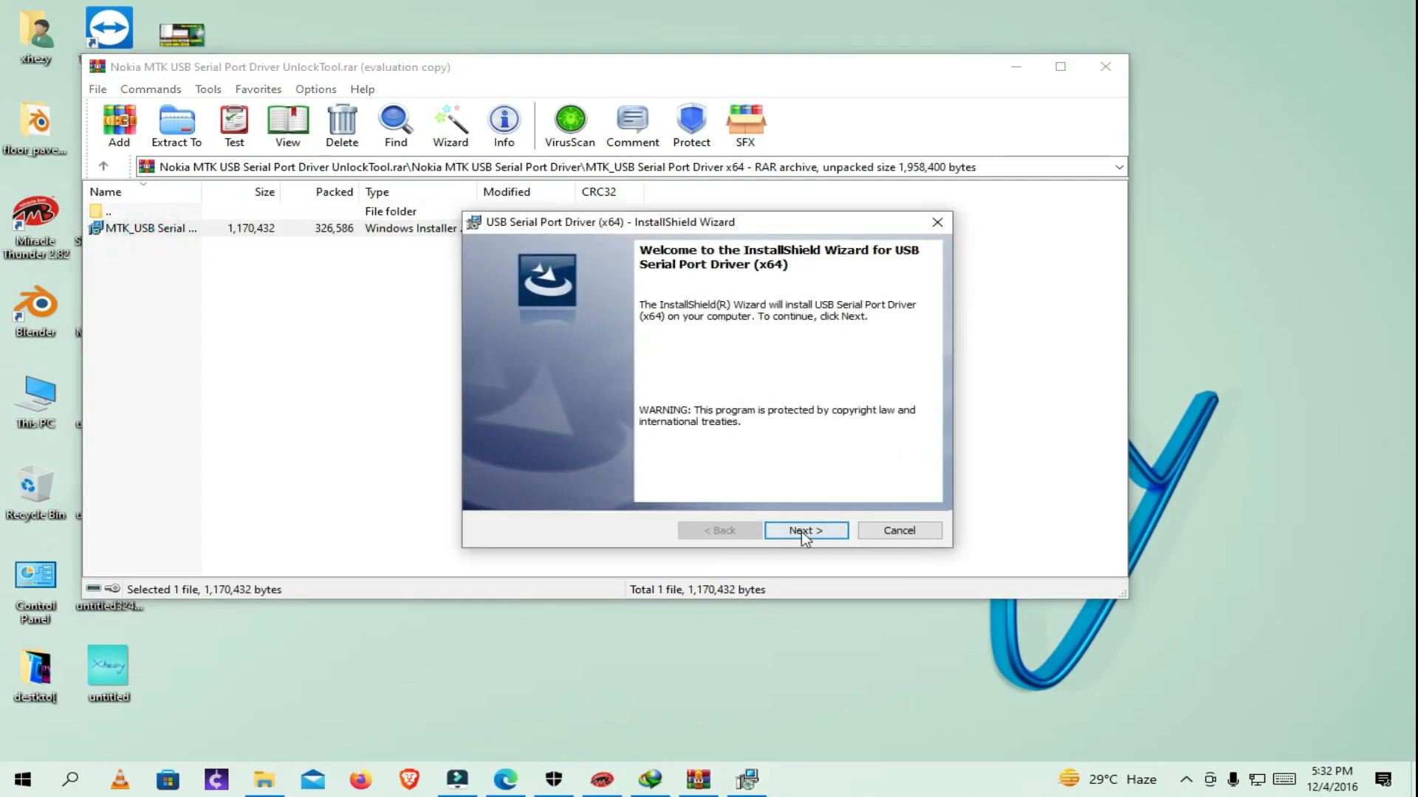
Step: Continue past the USB Serial Port Driver (x64) setup welcome page
click(805, 530)
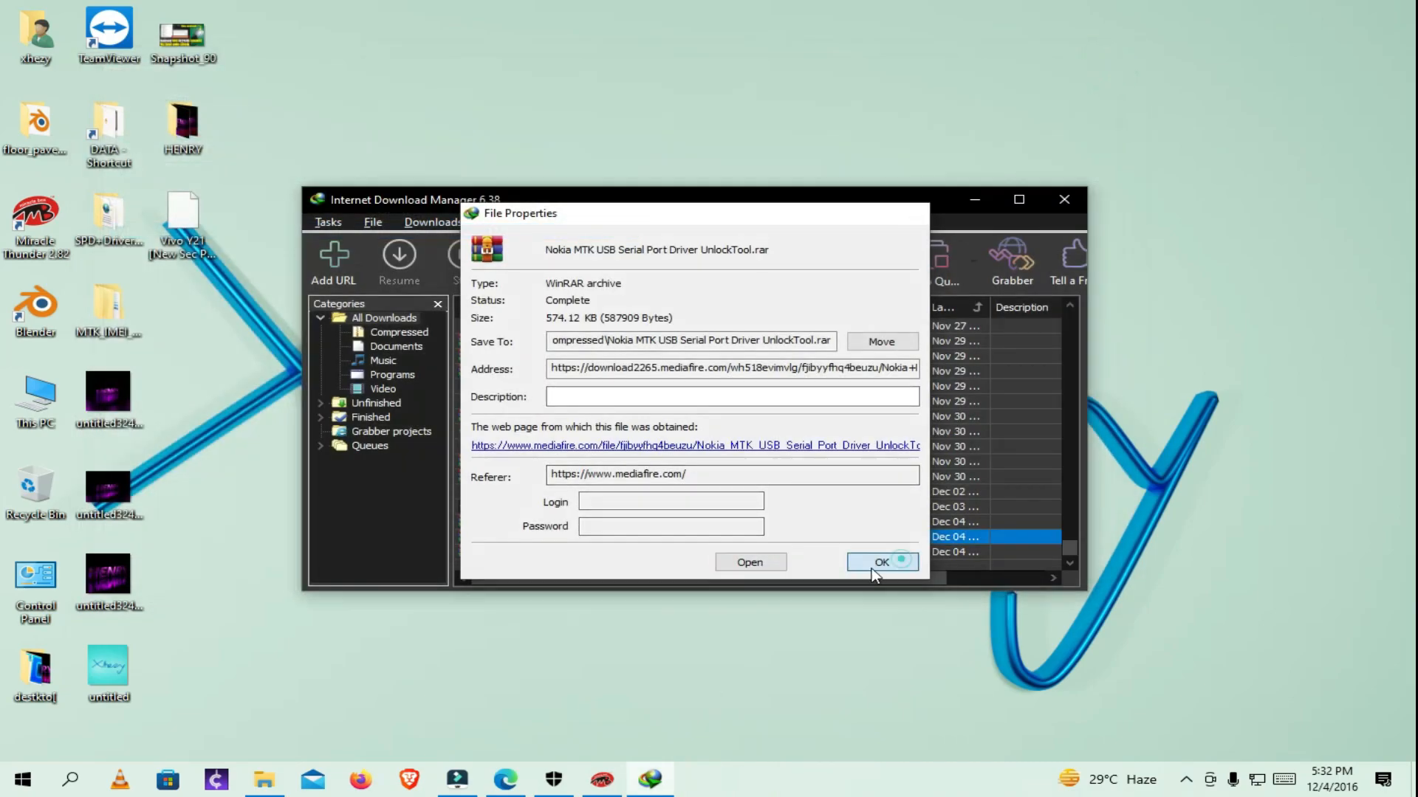
Step: Close the download's properties and start another Read Info connection attempt
click(880, 561)
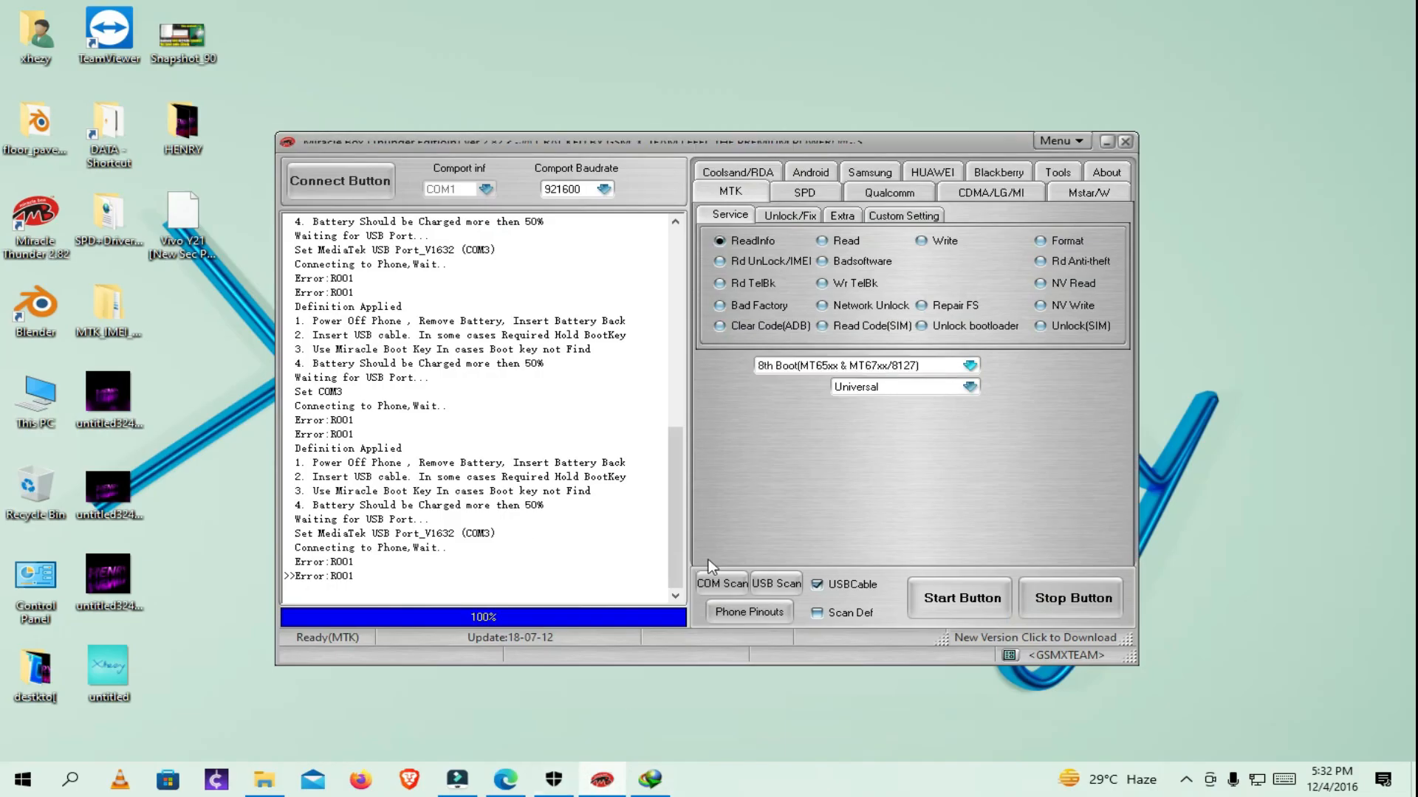
click(970, 365)
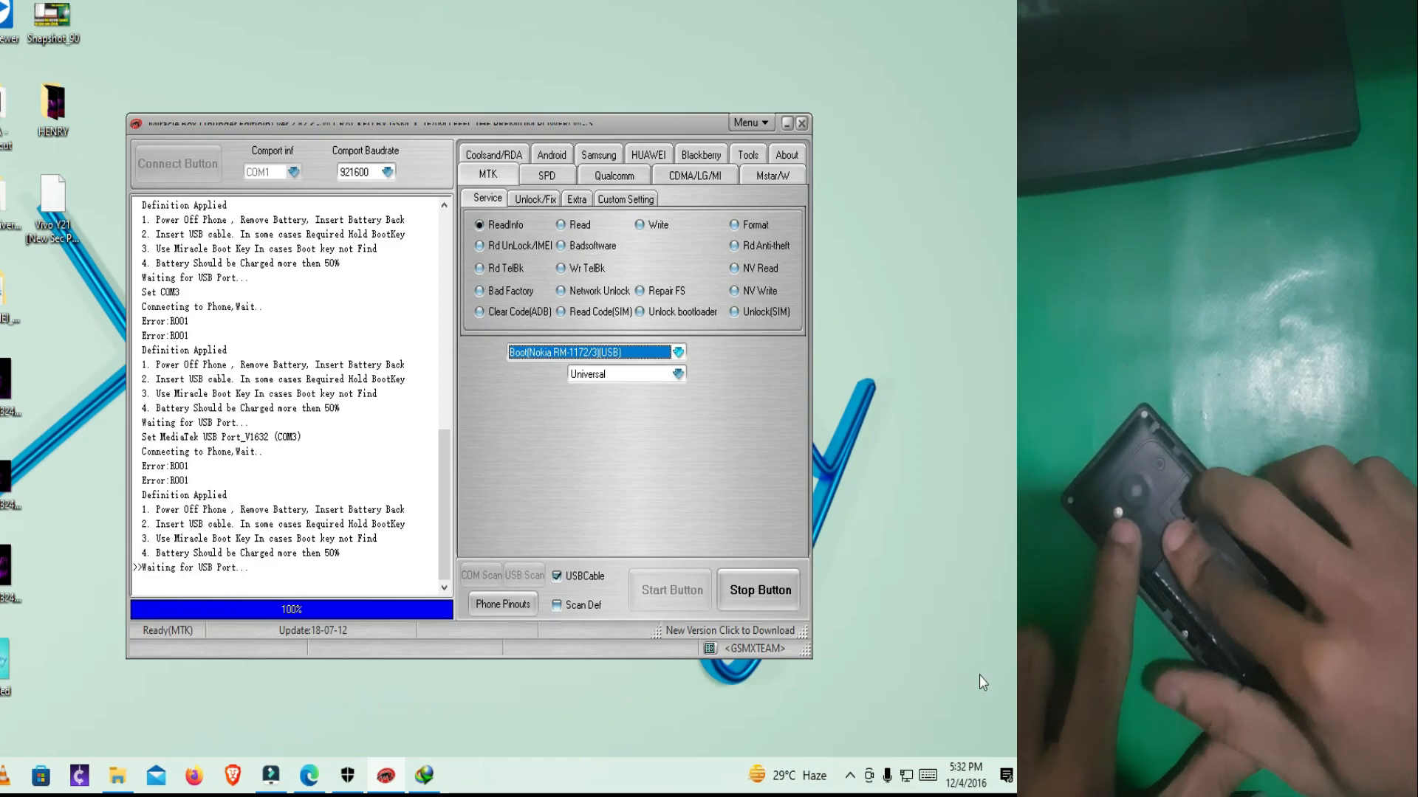
Step: Launch Device Manager from the Start menu and place it beside the Miracle Box window
click(4, 775)
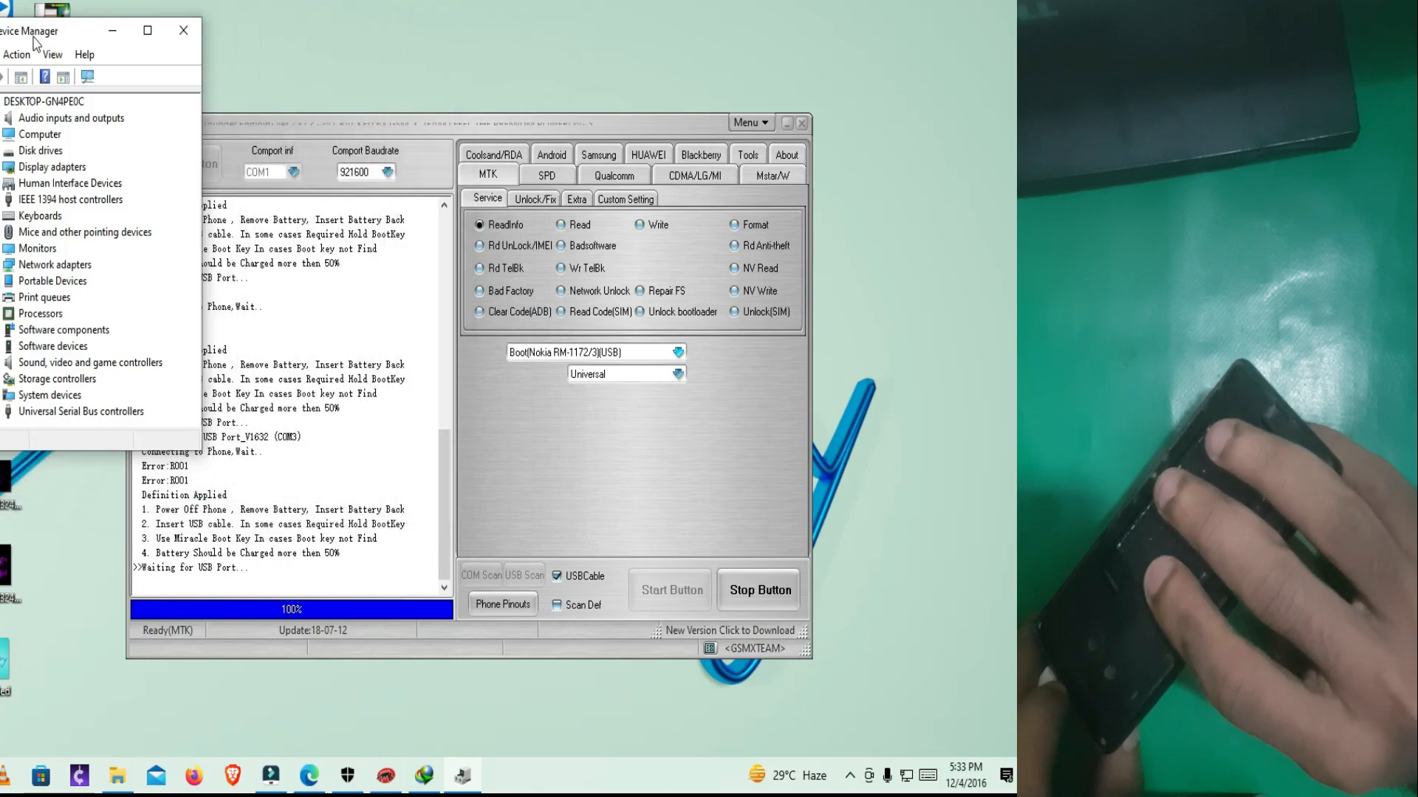
drag(46, 29, 873, 113)
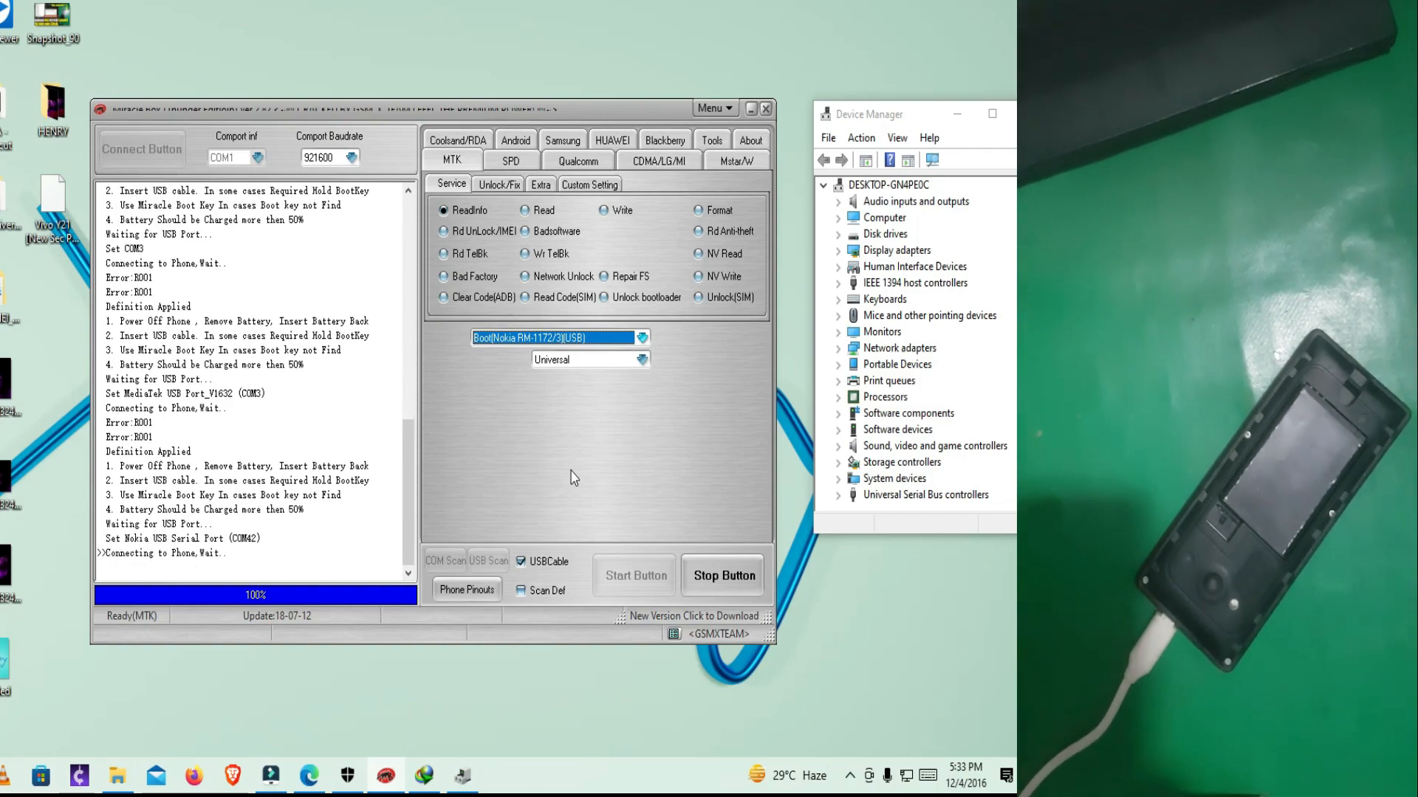
Step: Watch the phone appear under Ports (COM & LPT) as Miracle Box connects to CPU MT6261
click(634, 574)
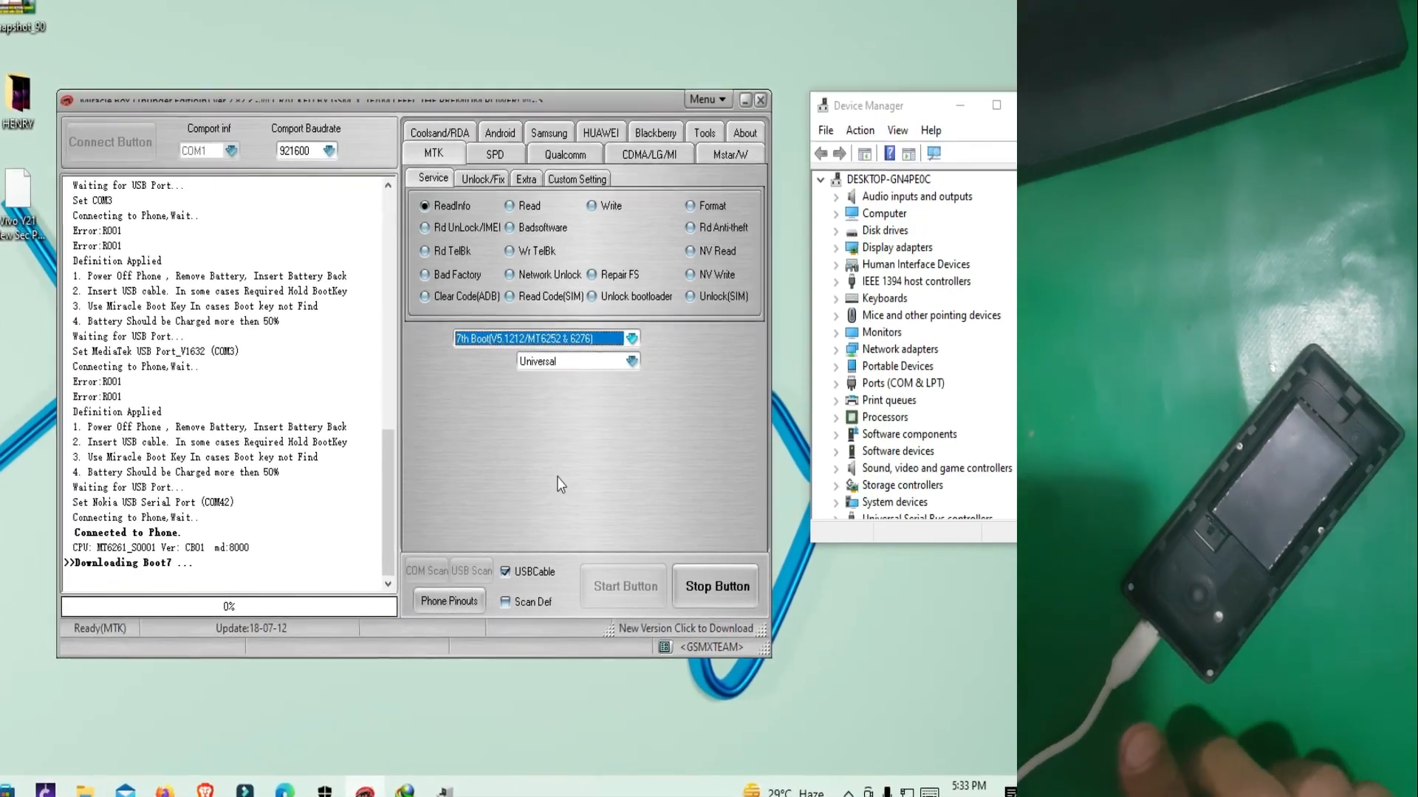